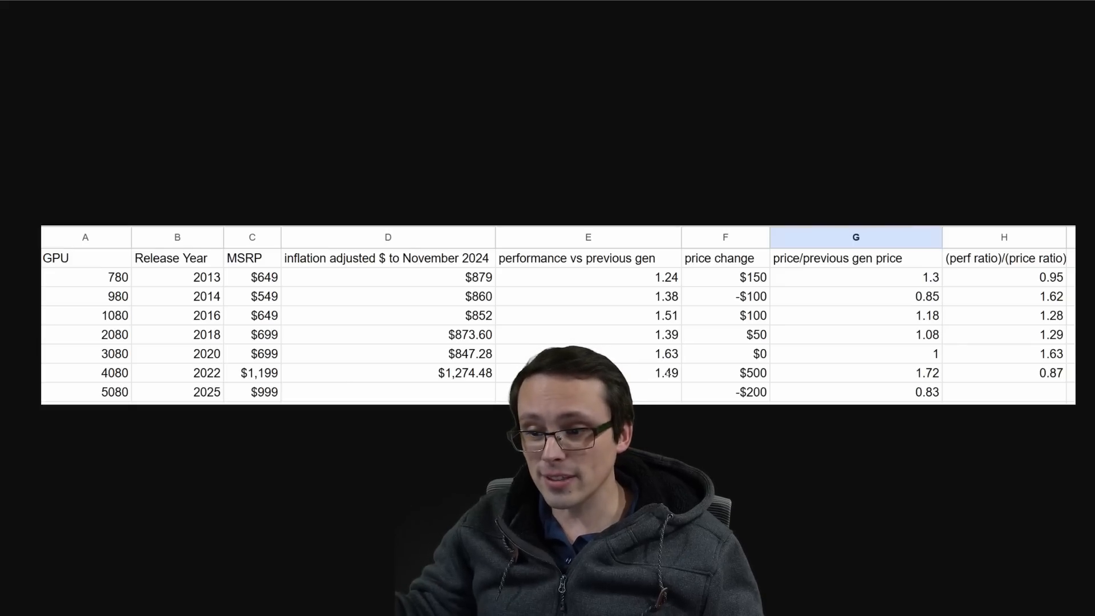
mouse_move(548, 154)
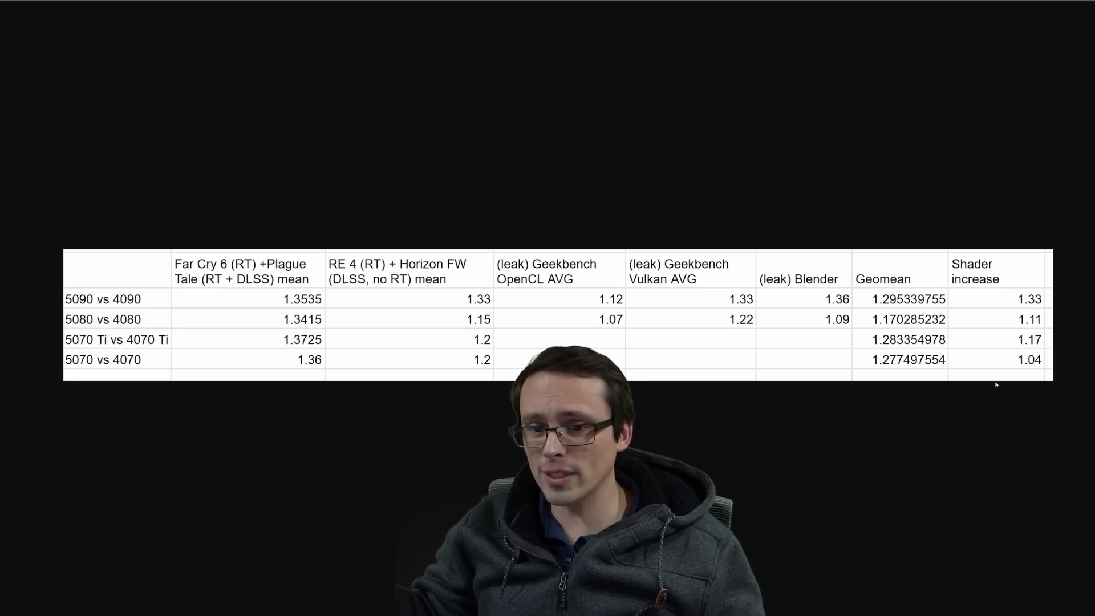
mouse_move(715, 28)
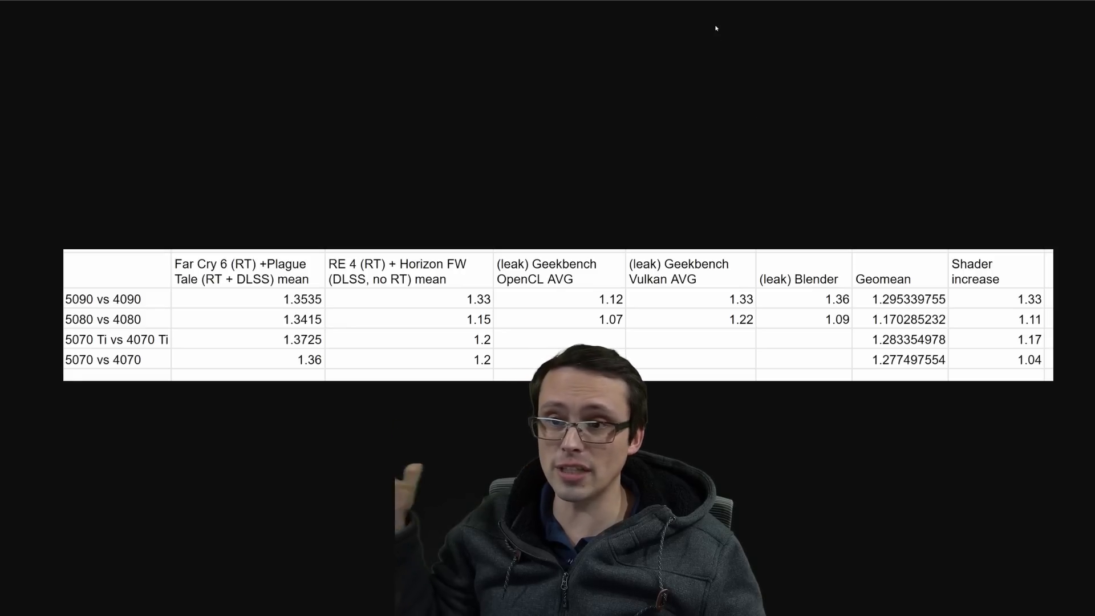
mouse_move(730, 215)
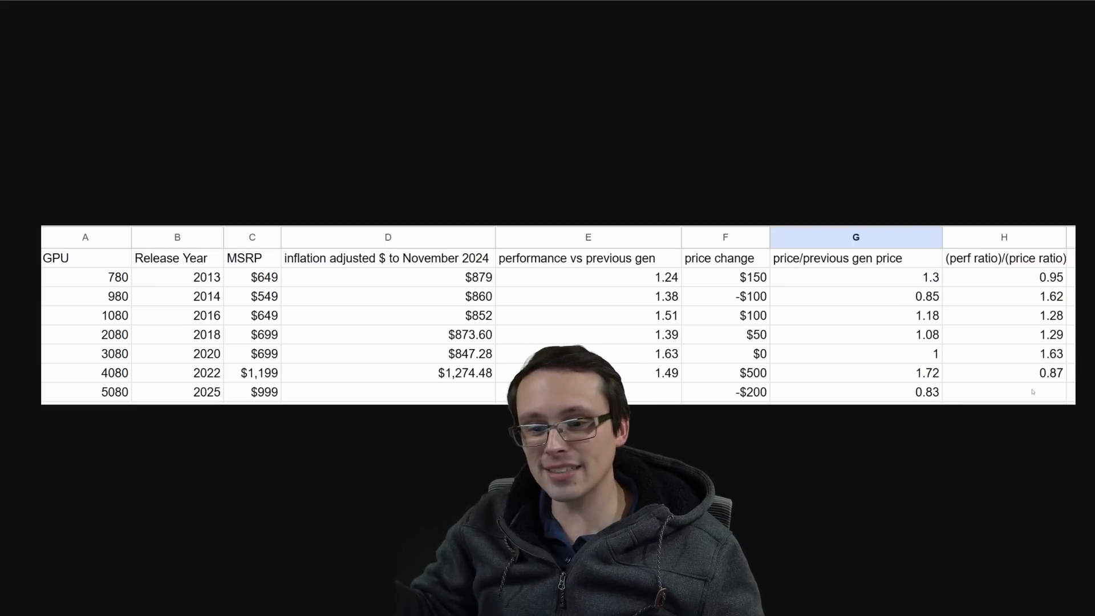
mouse_move(654, 6)
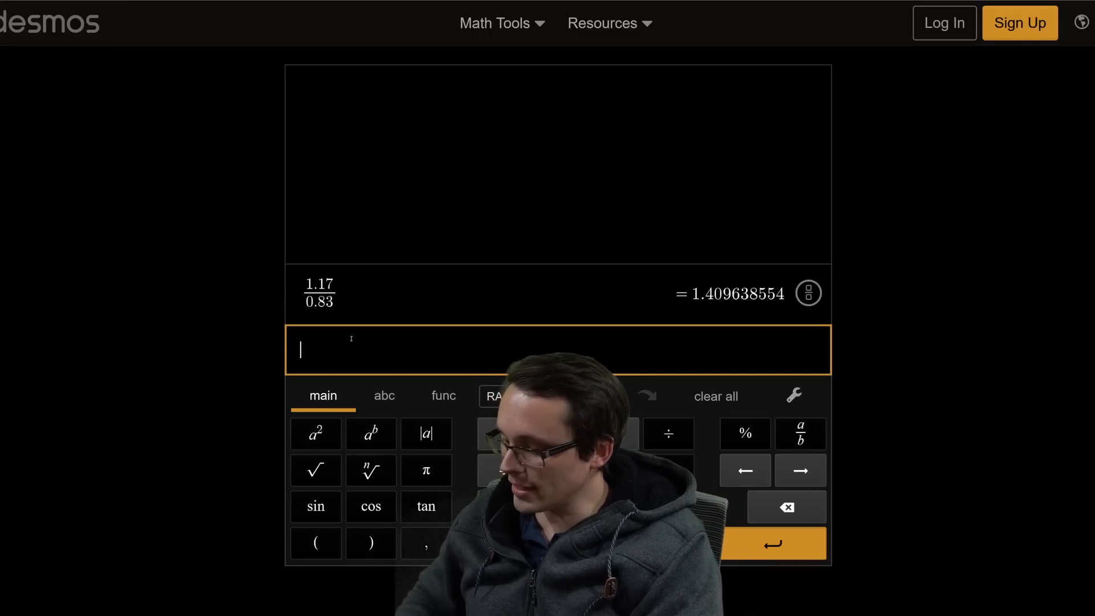
text(1.15/)
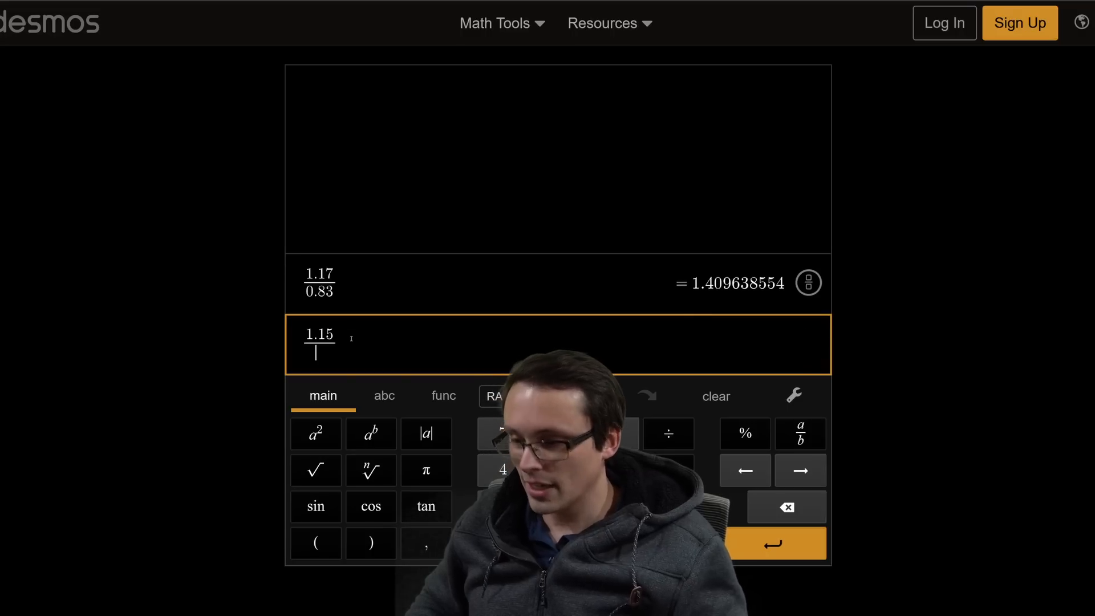
text(0.8)
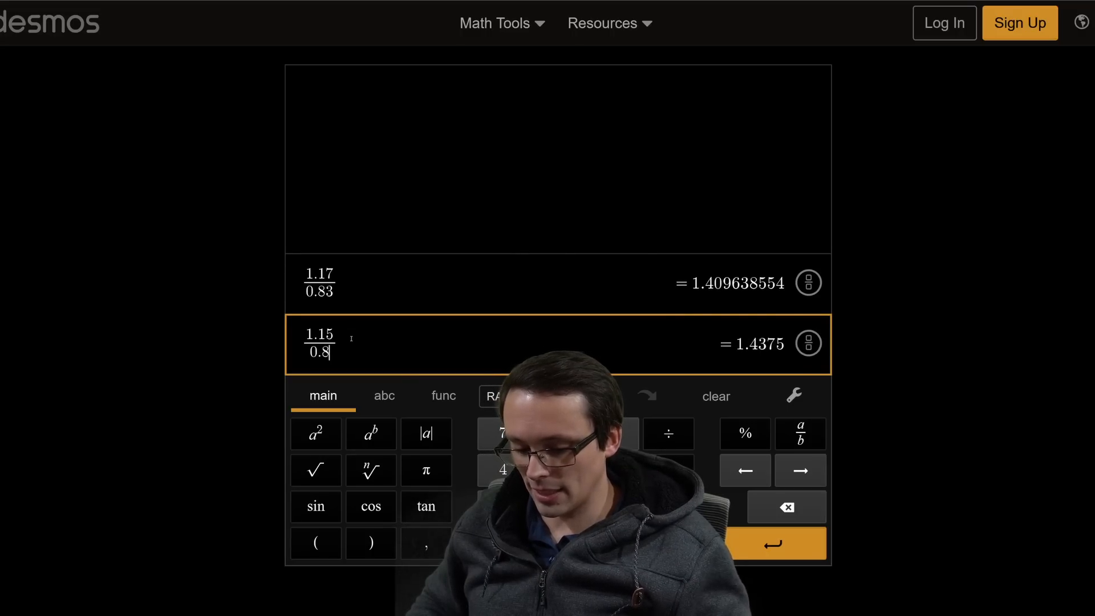
text(3)
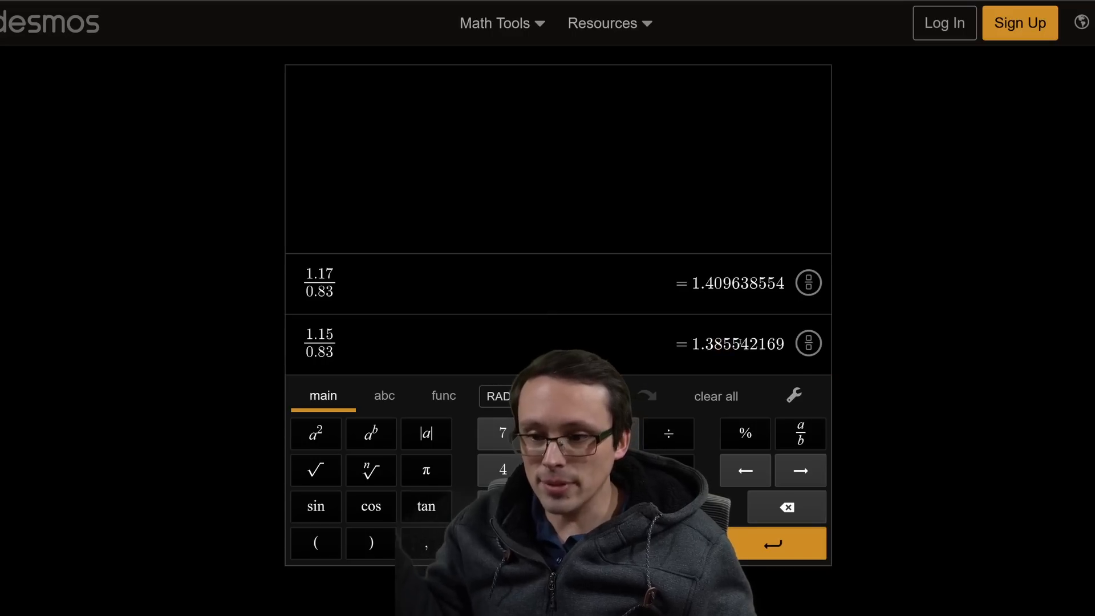